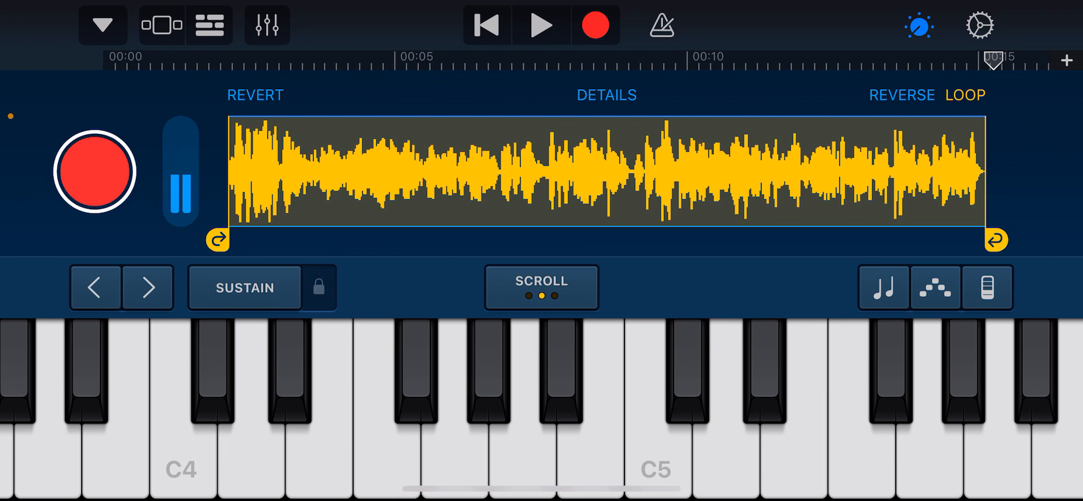
- Record a new sample into the Sampler with looping off, keyboard spanning C5 to C7
left_click(180, 183)
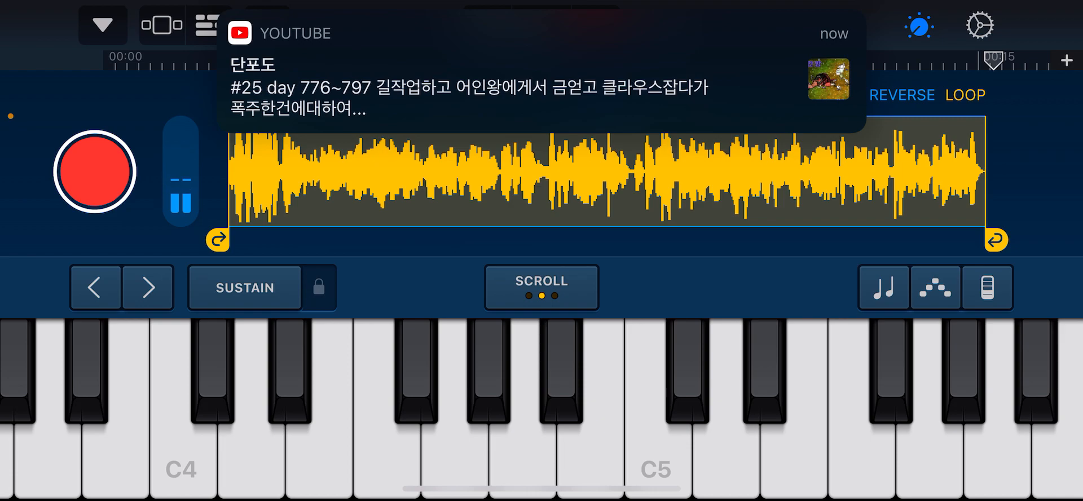
left_click(93, 171)
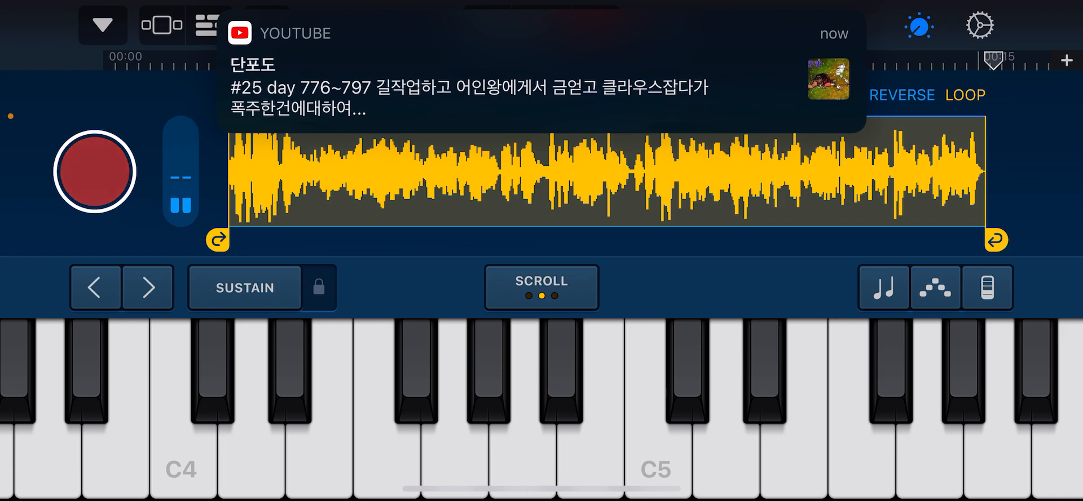
left_click(100, 172)
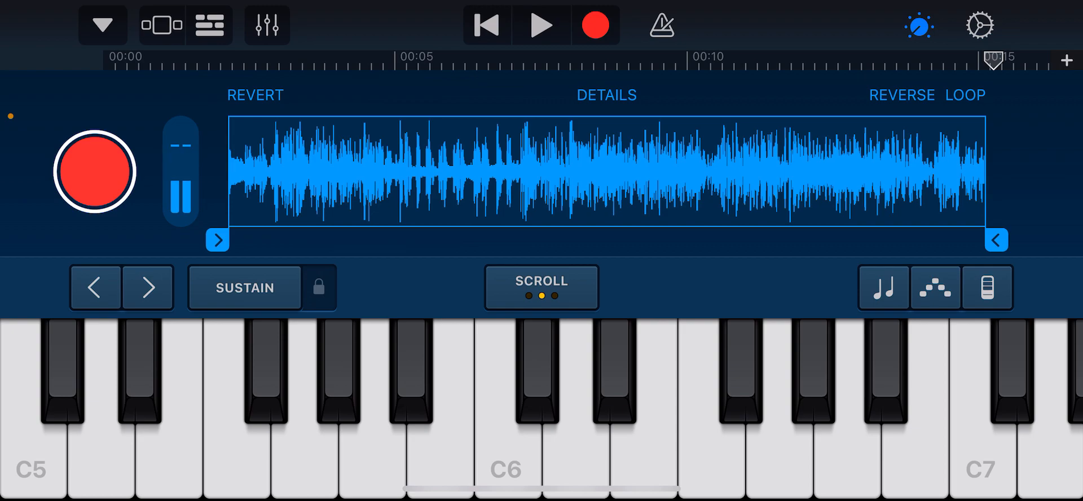
- Capture another sample, replacing the previous one with a dense blue waveform
left_click(181, 173)
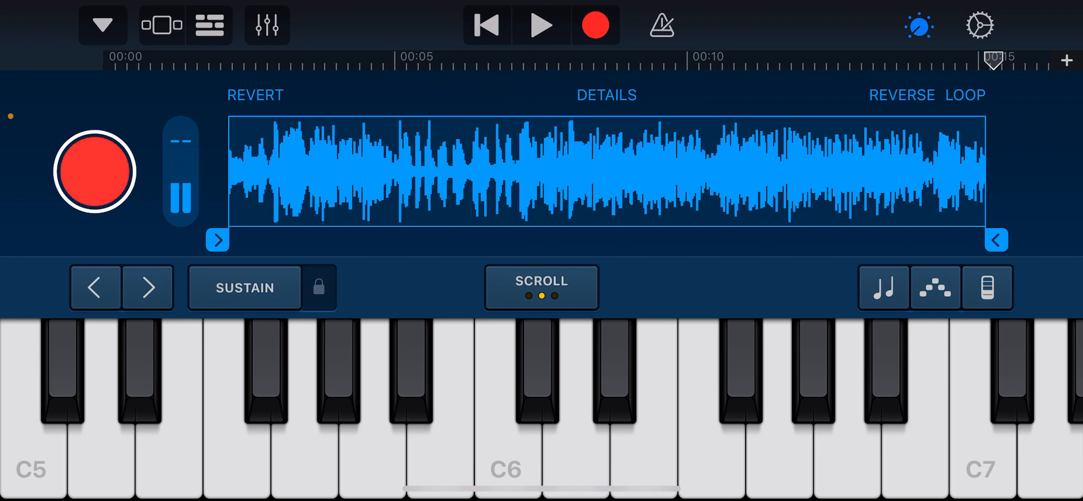
left_click(95, 173)
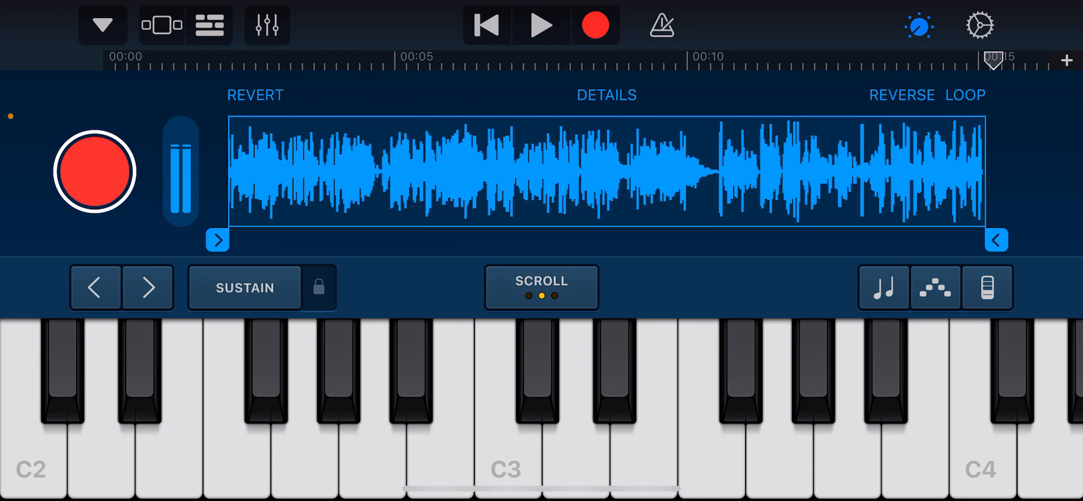
- Trim the end of the sample and set it to play in reverse
left_click_drag(994, 240, 745, 240)
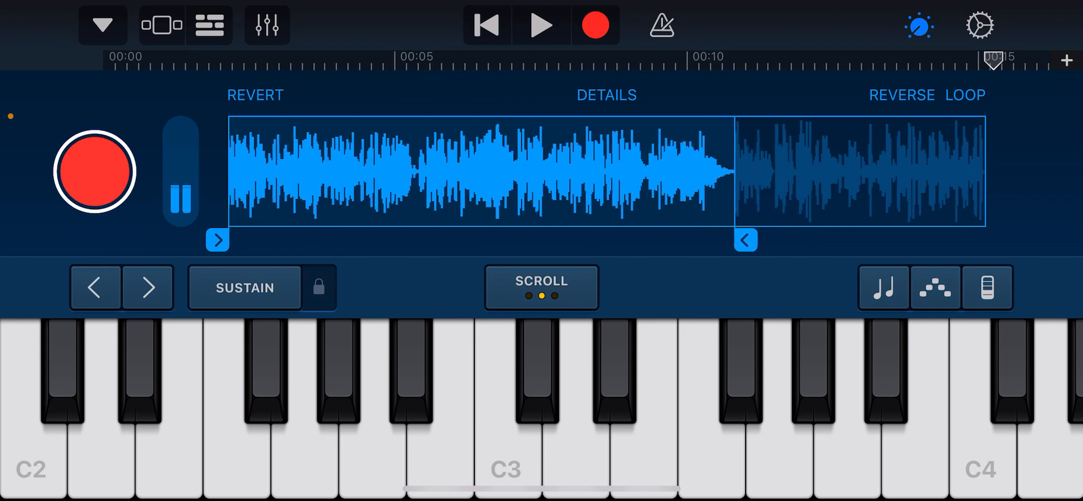
left_click(605, 95)
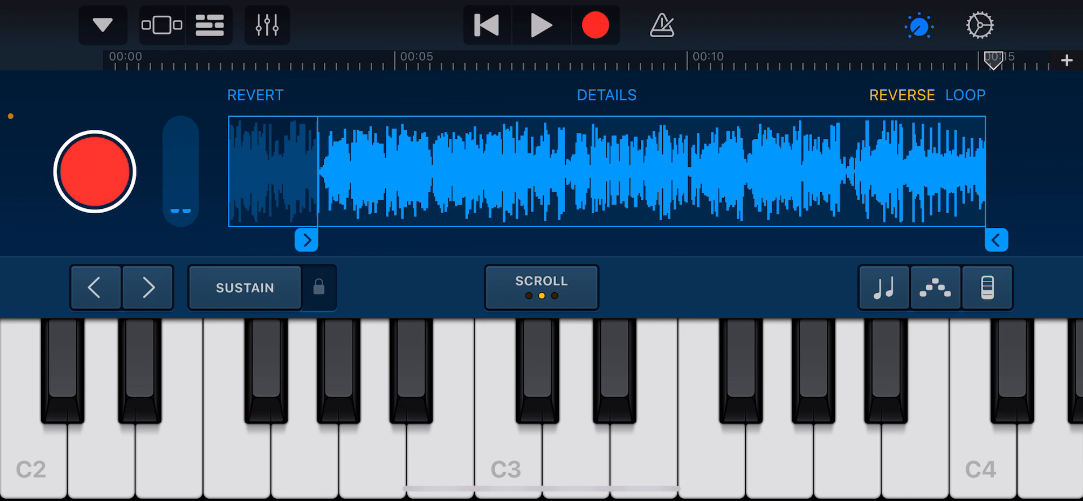
left_click(96, 173)
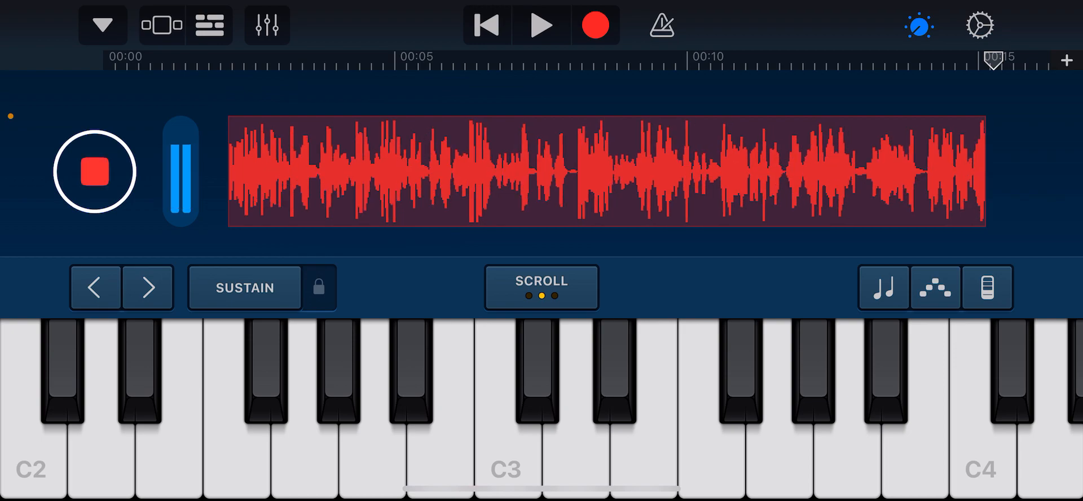
- Stop the sampler recording, leaving the captured blue waveform untrimmed
left_click(606, 169)
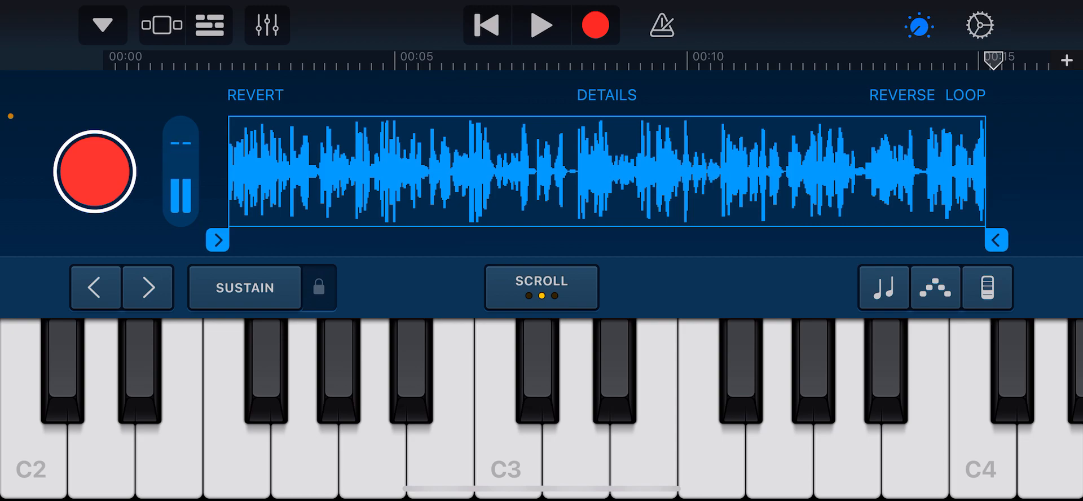
- Start recording a quieter new sample shown as a red waveform
left_click(180, 174)
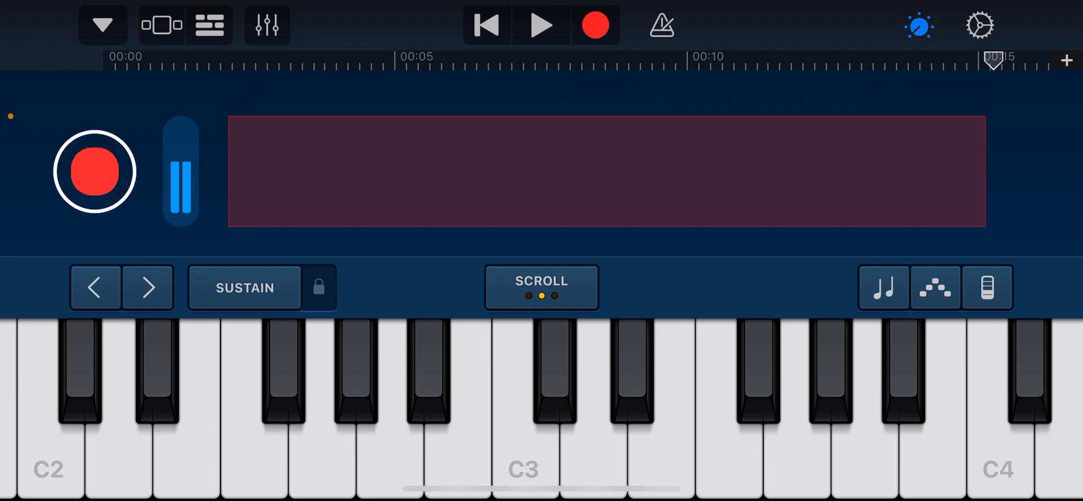
left_click(95, 172)
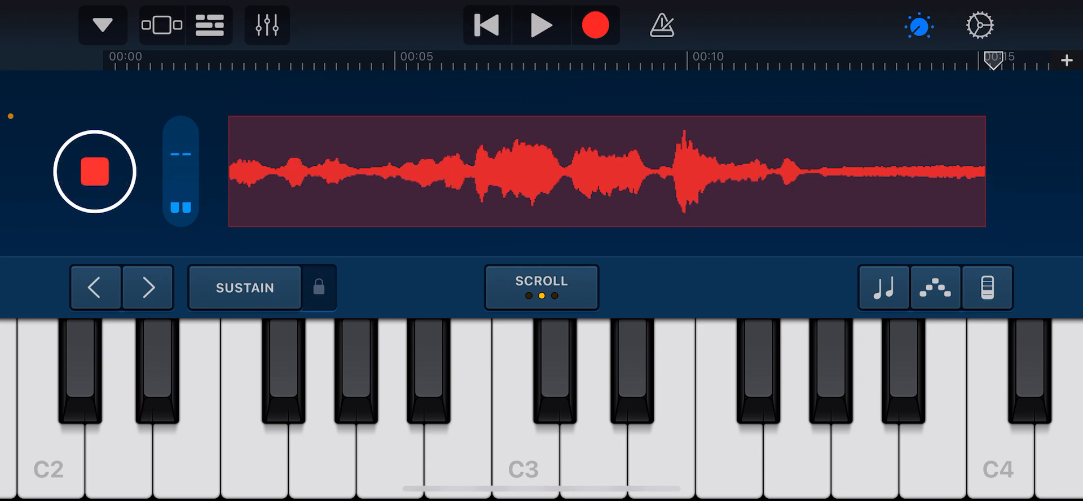